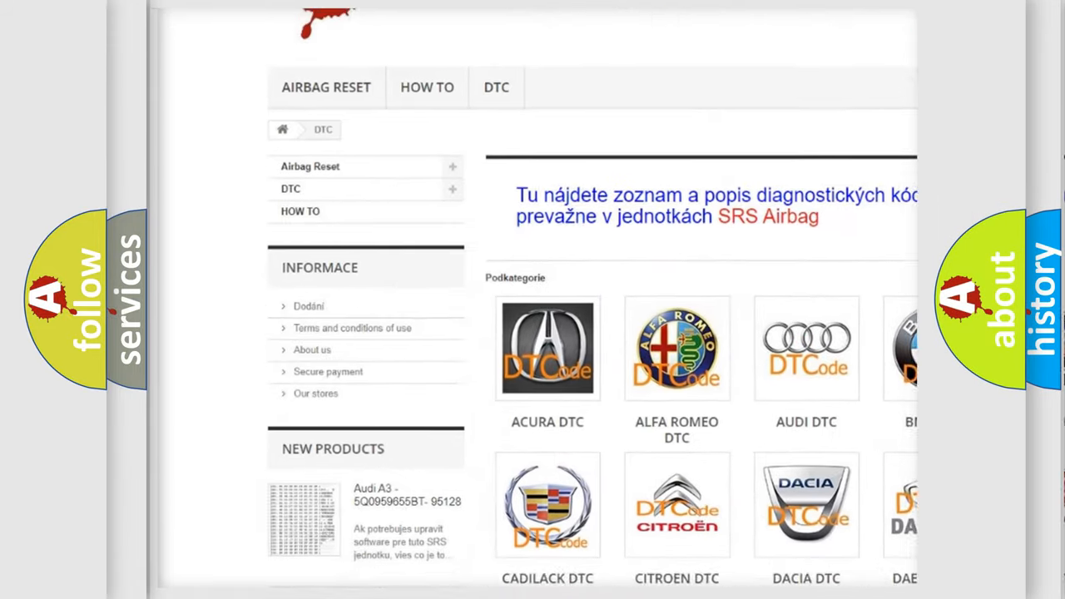
pyautogui.scroll(-3)
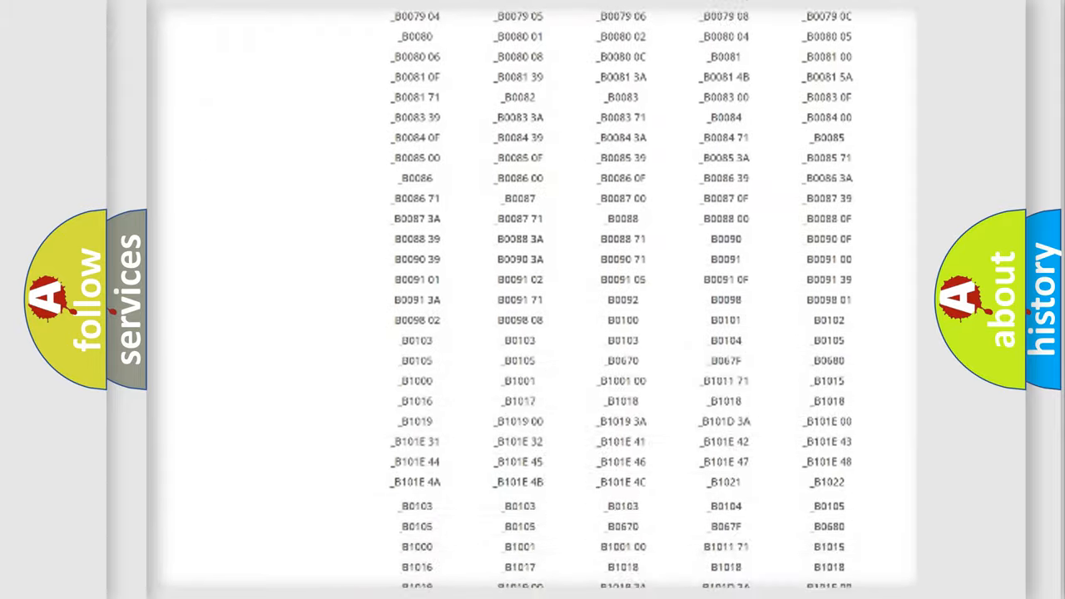
pyautogui.scroll(3)
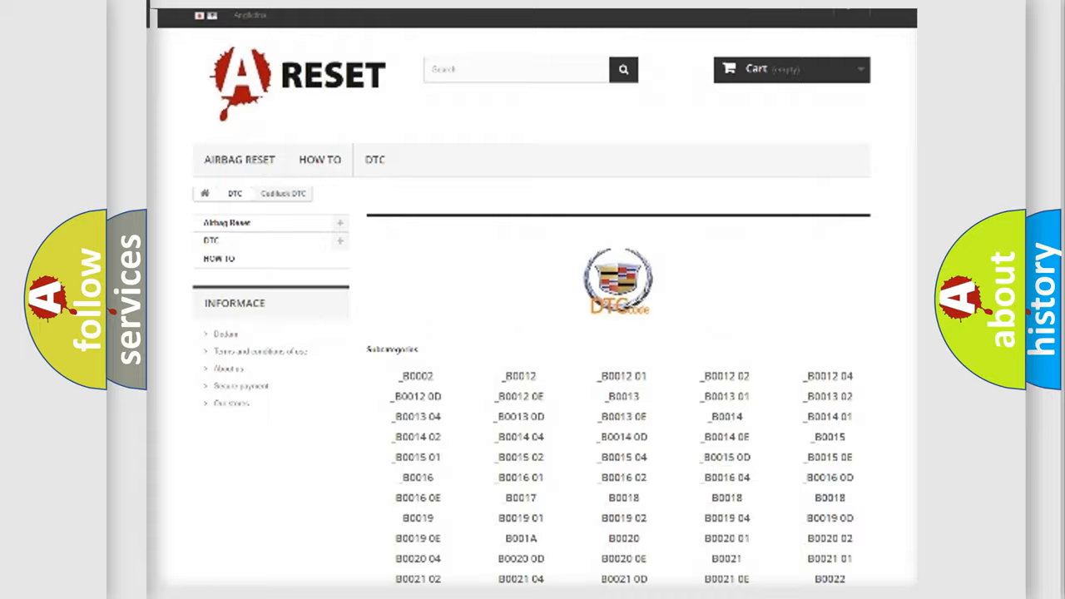